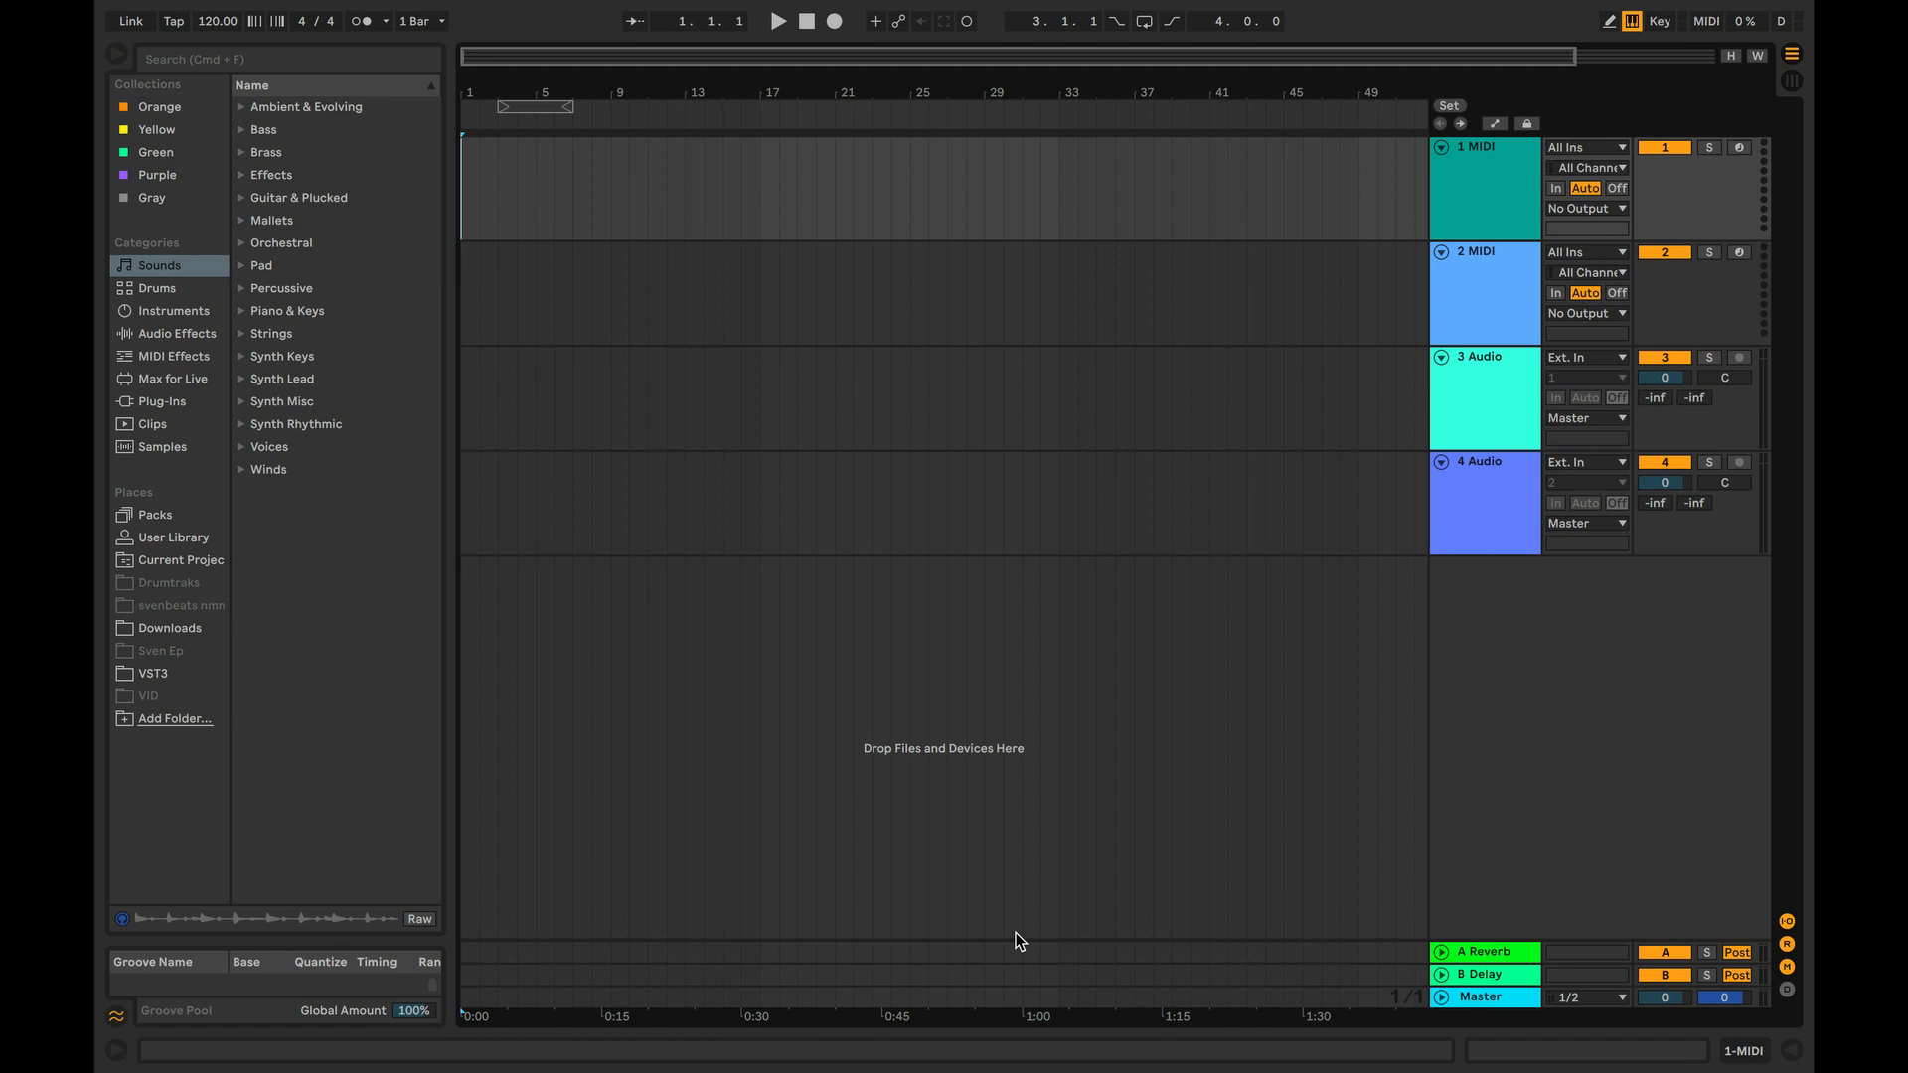
pyautogui.moveTo(905, 864)
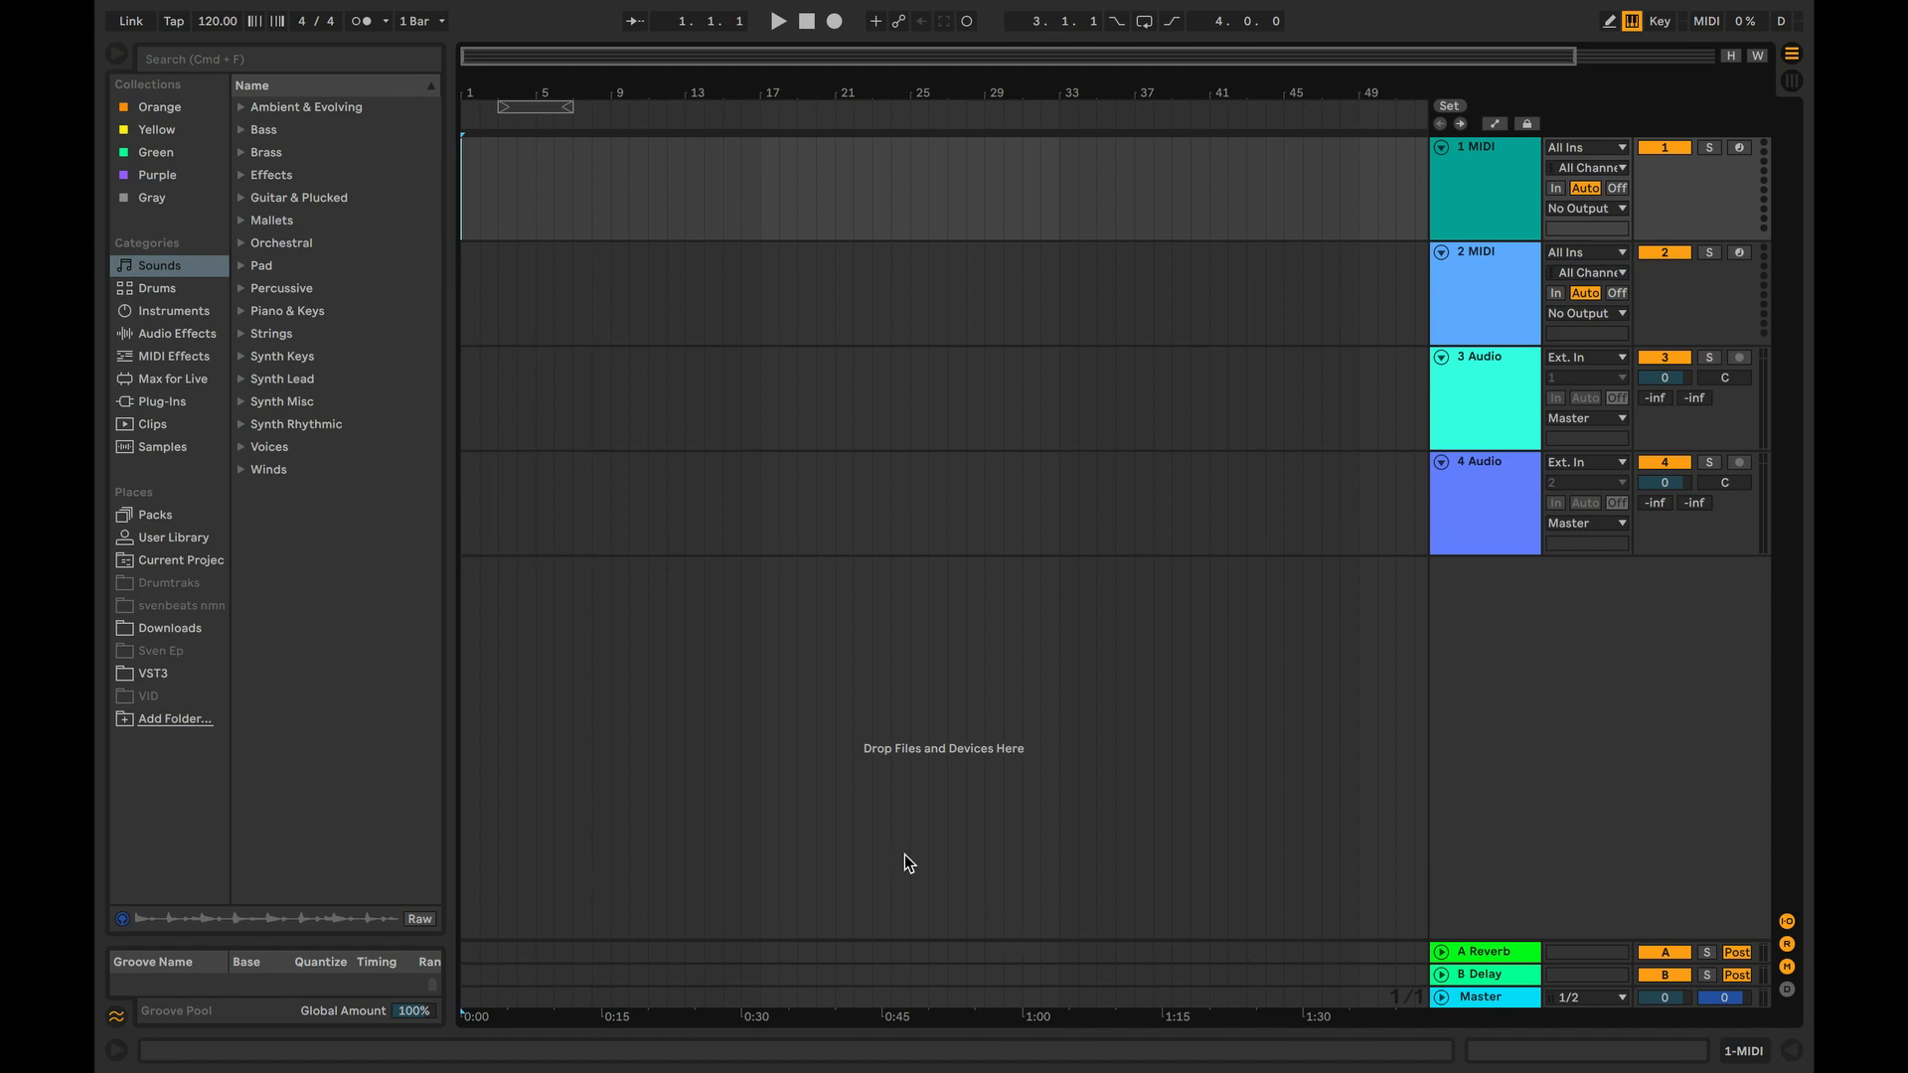
# - Load 909 Core Kit.adg from the Drums browser onto MIDI track 1
pyautogui.click(156, 288)
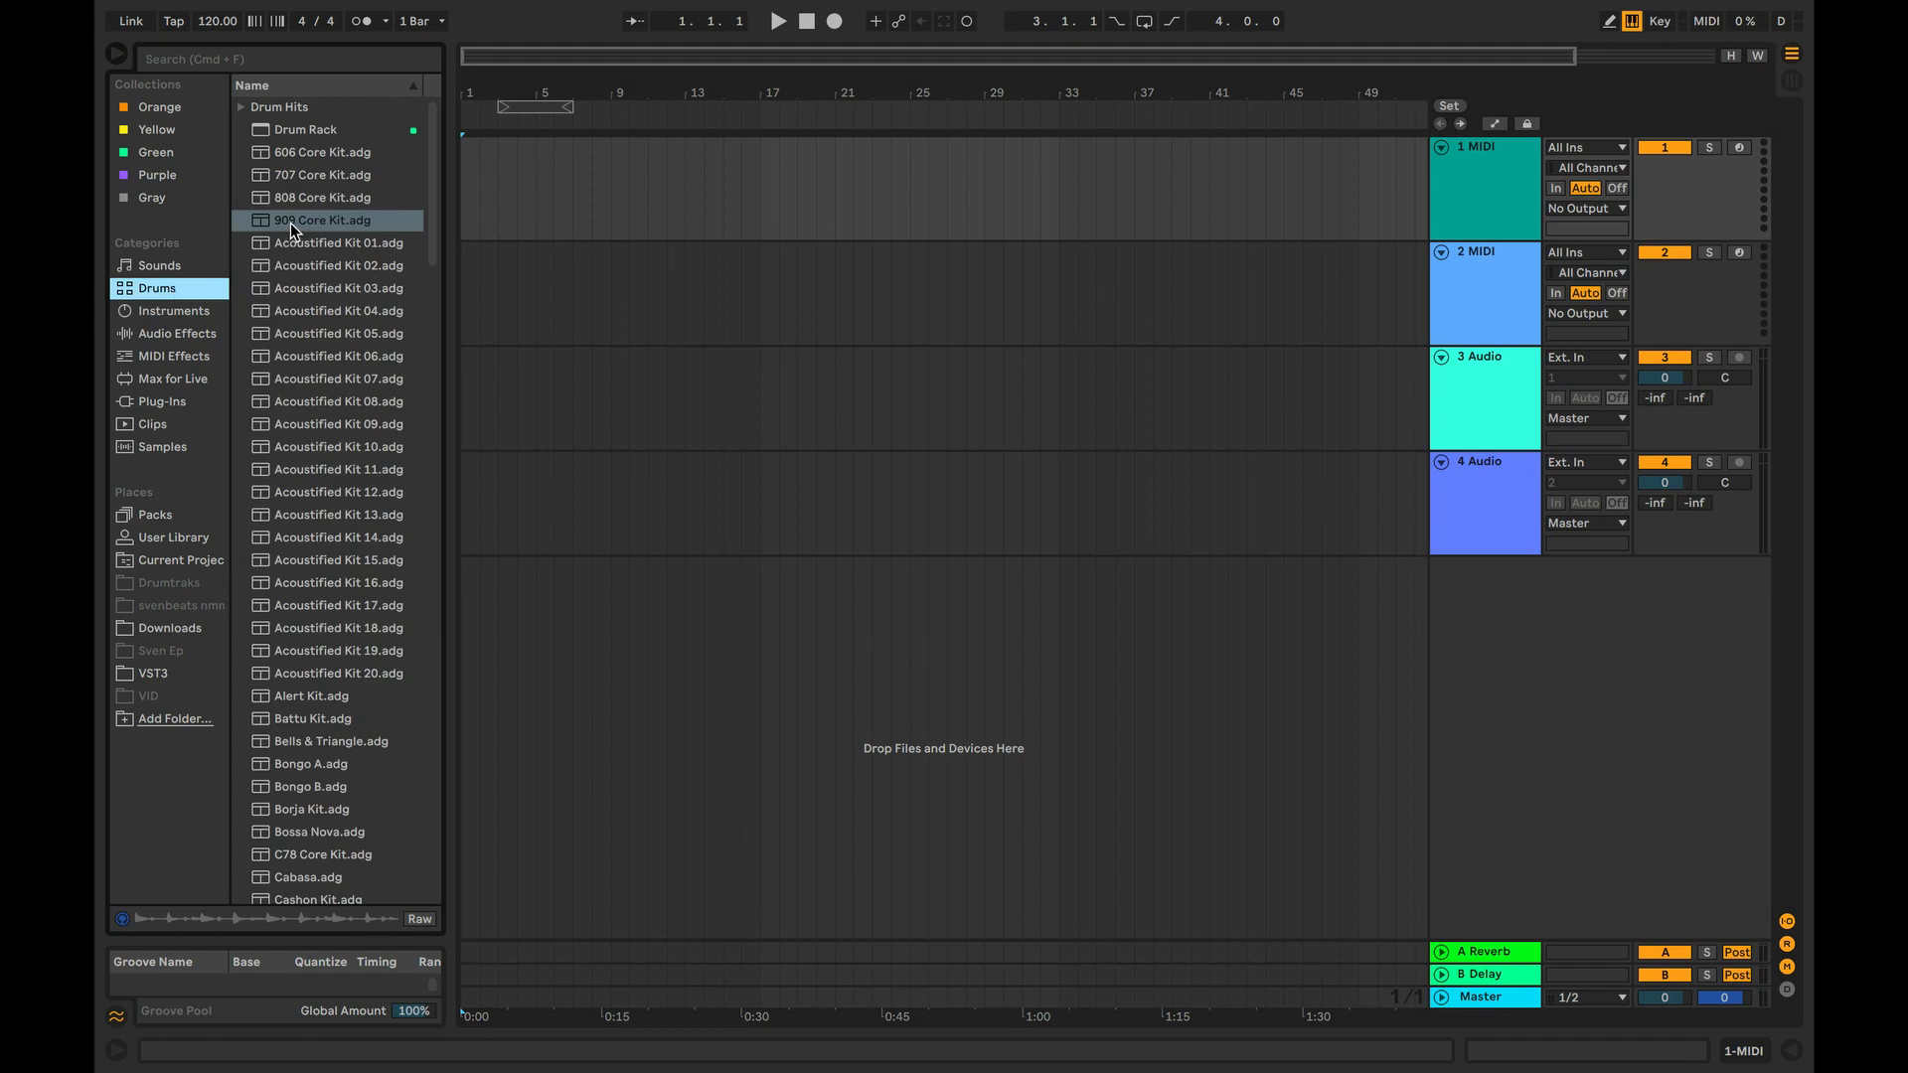
pyautogui.click(320, 219)
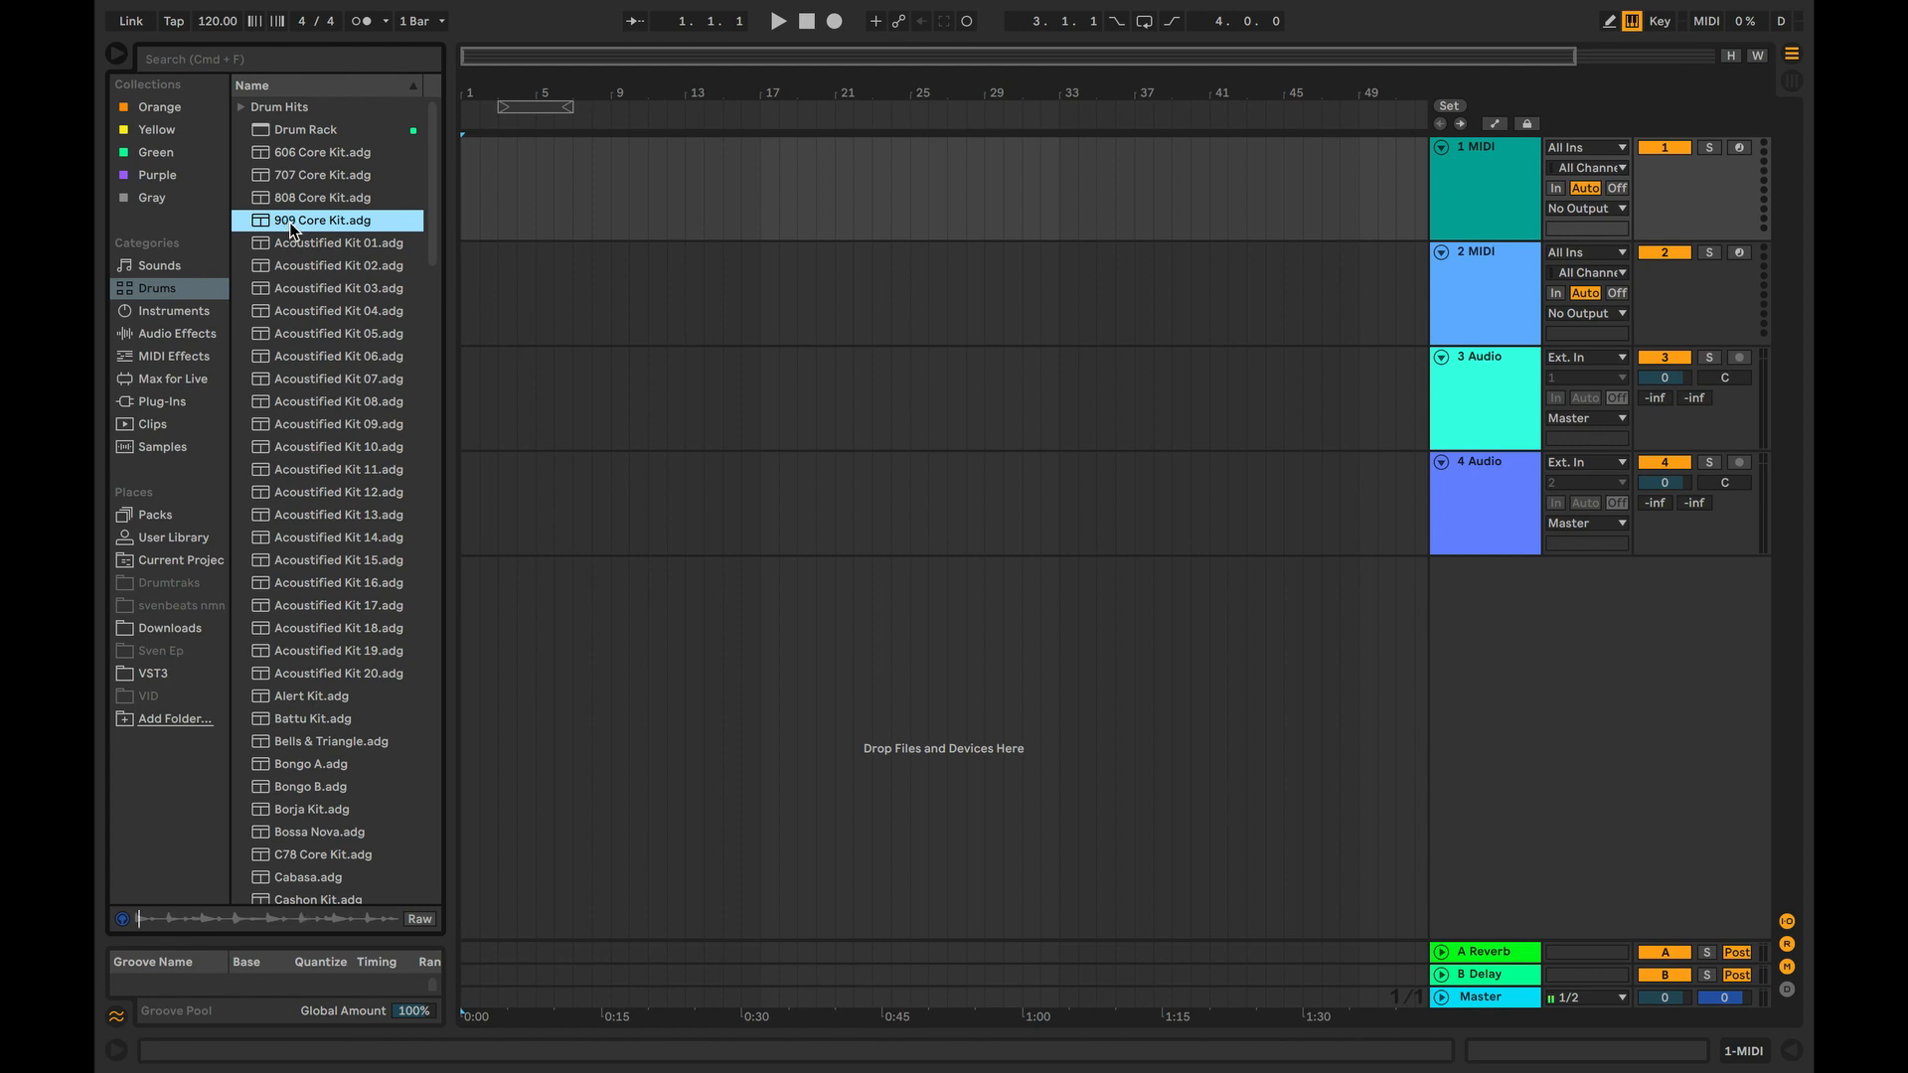
pyautogui.doubleClick(322, 220)
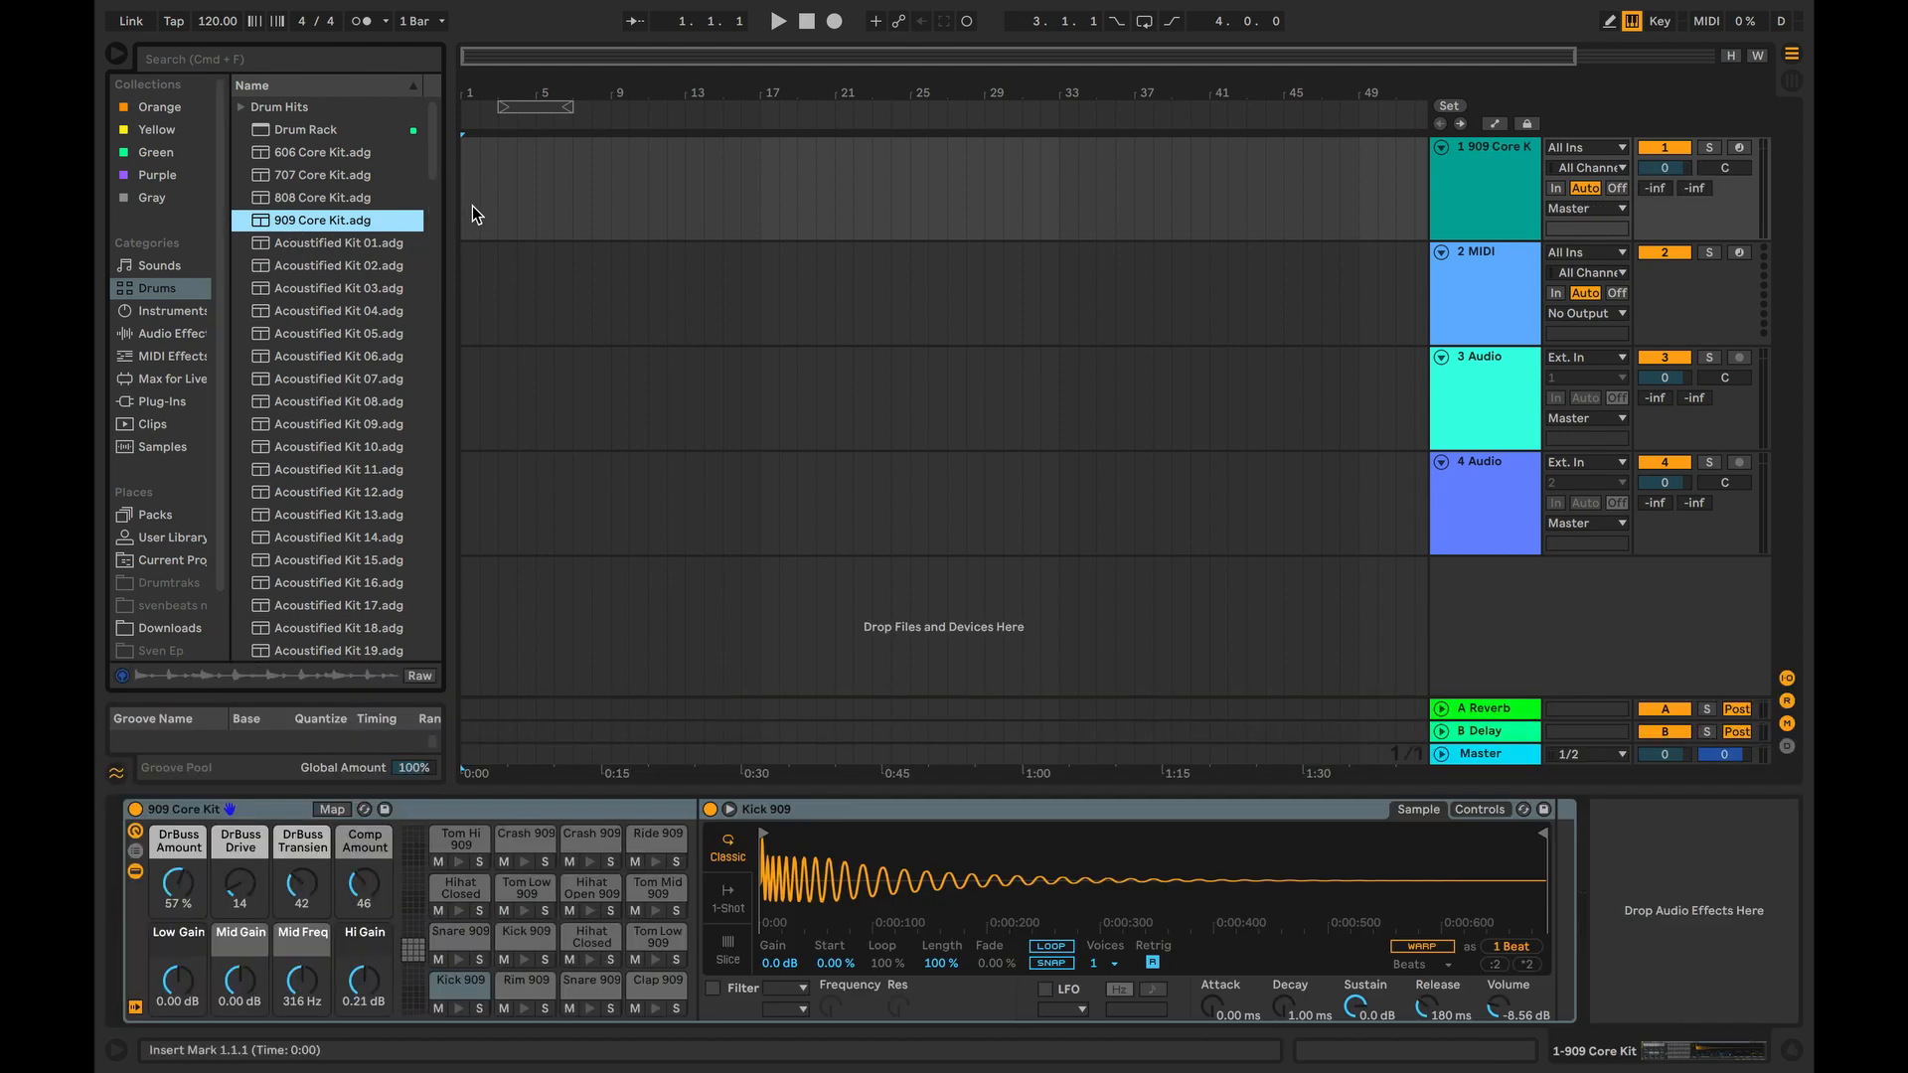
# - Open the arrangement lane's context menu on the 909 Core Kit track to insert a MIDI clip
pyautogui.rightClick(479, 159)
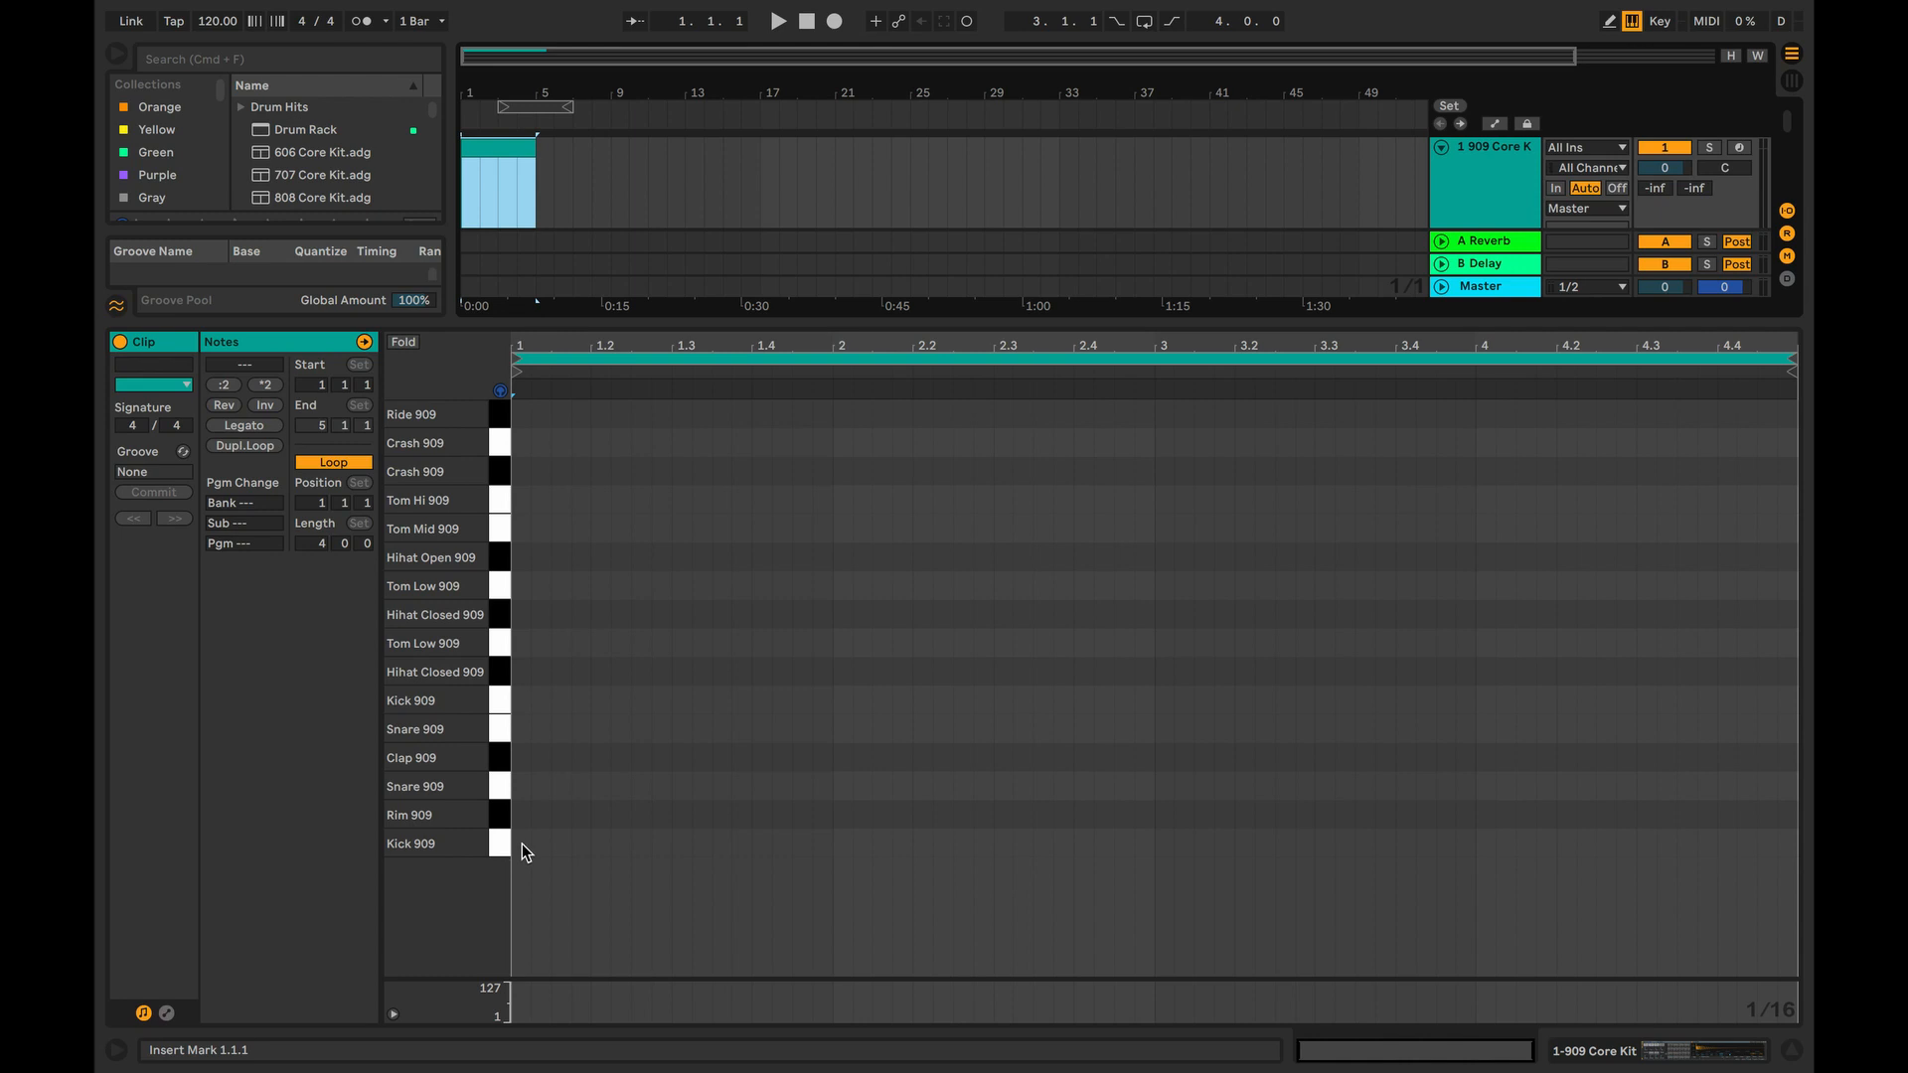
# - Draw Kick 909 notes on the beats and a Hihat Closed note on the off-beat
pyautogui.click(516, 844)
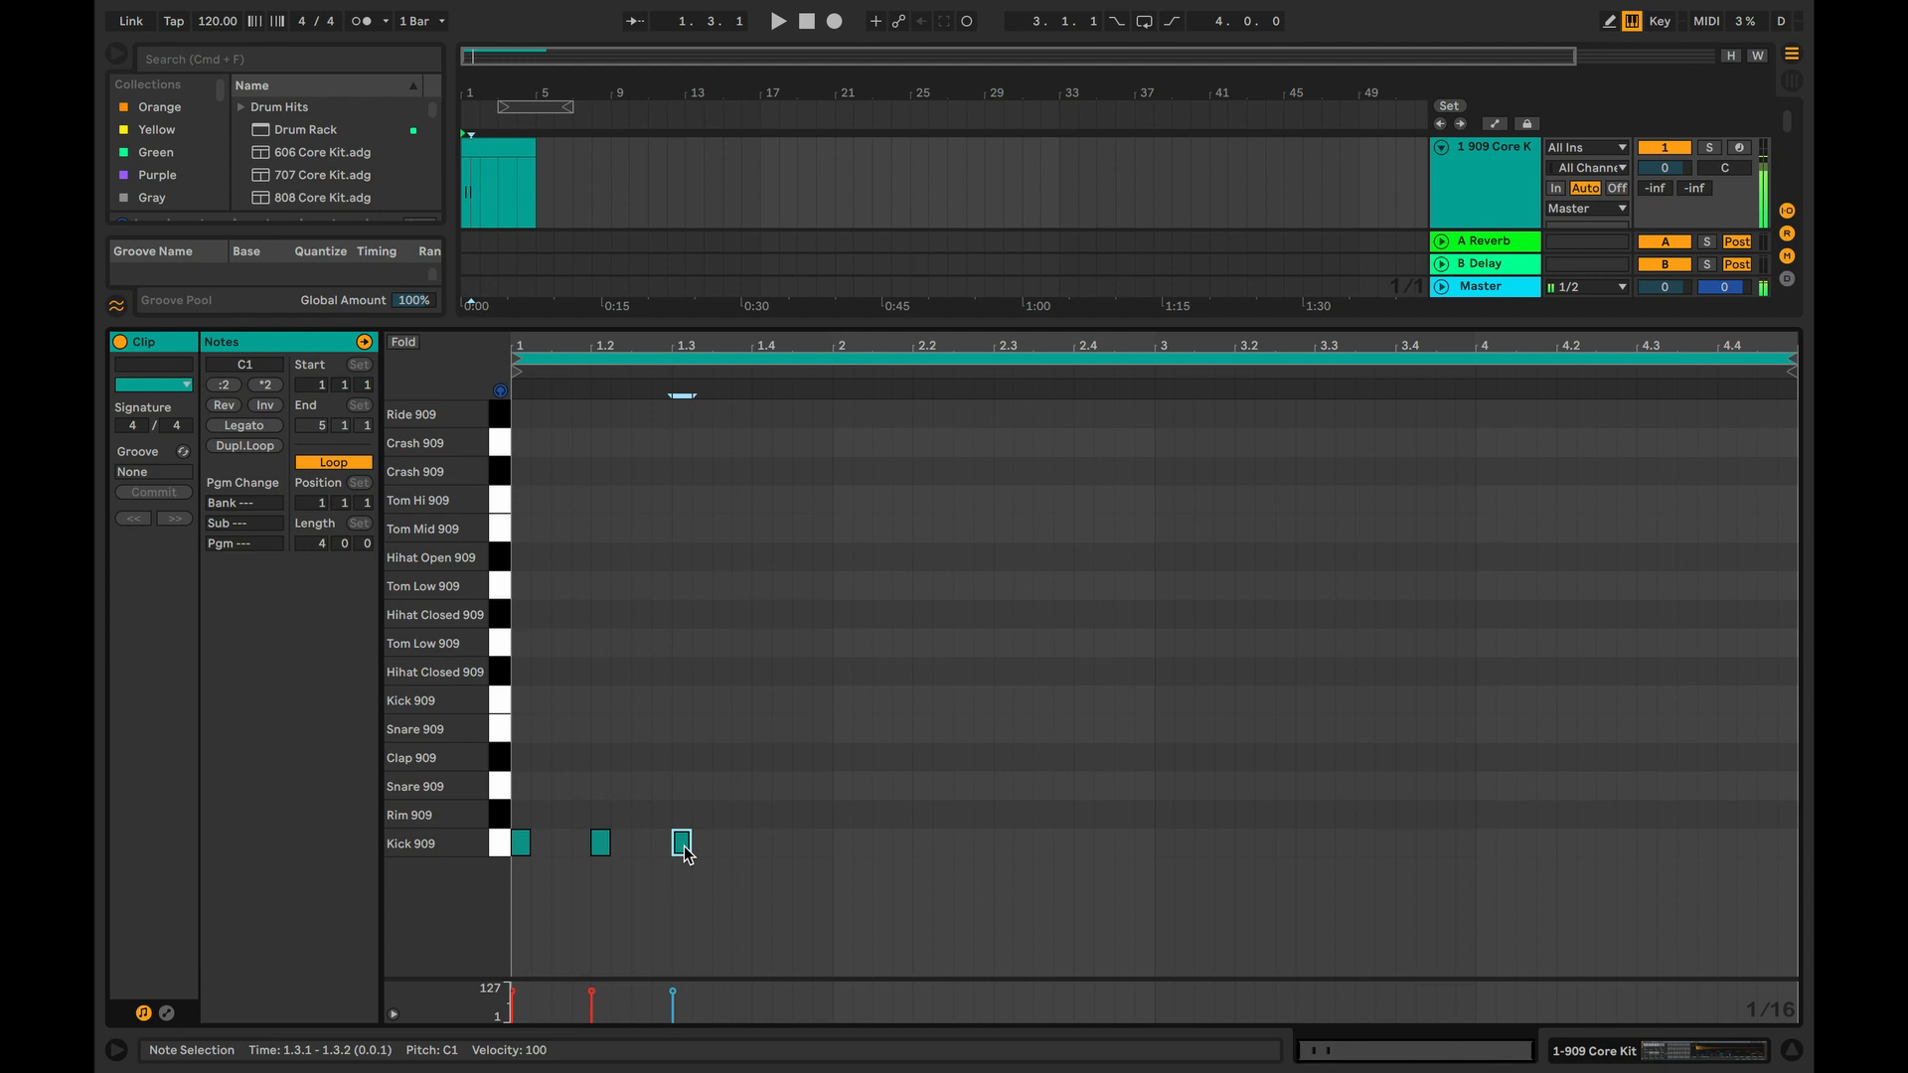
pyautogui.click(758, 843)
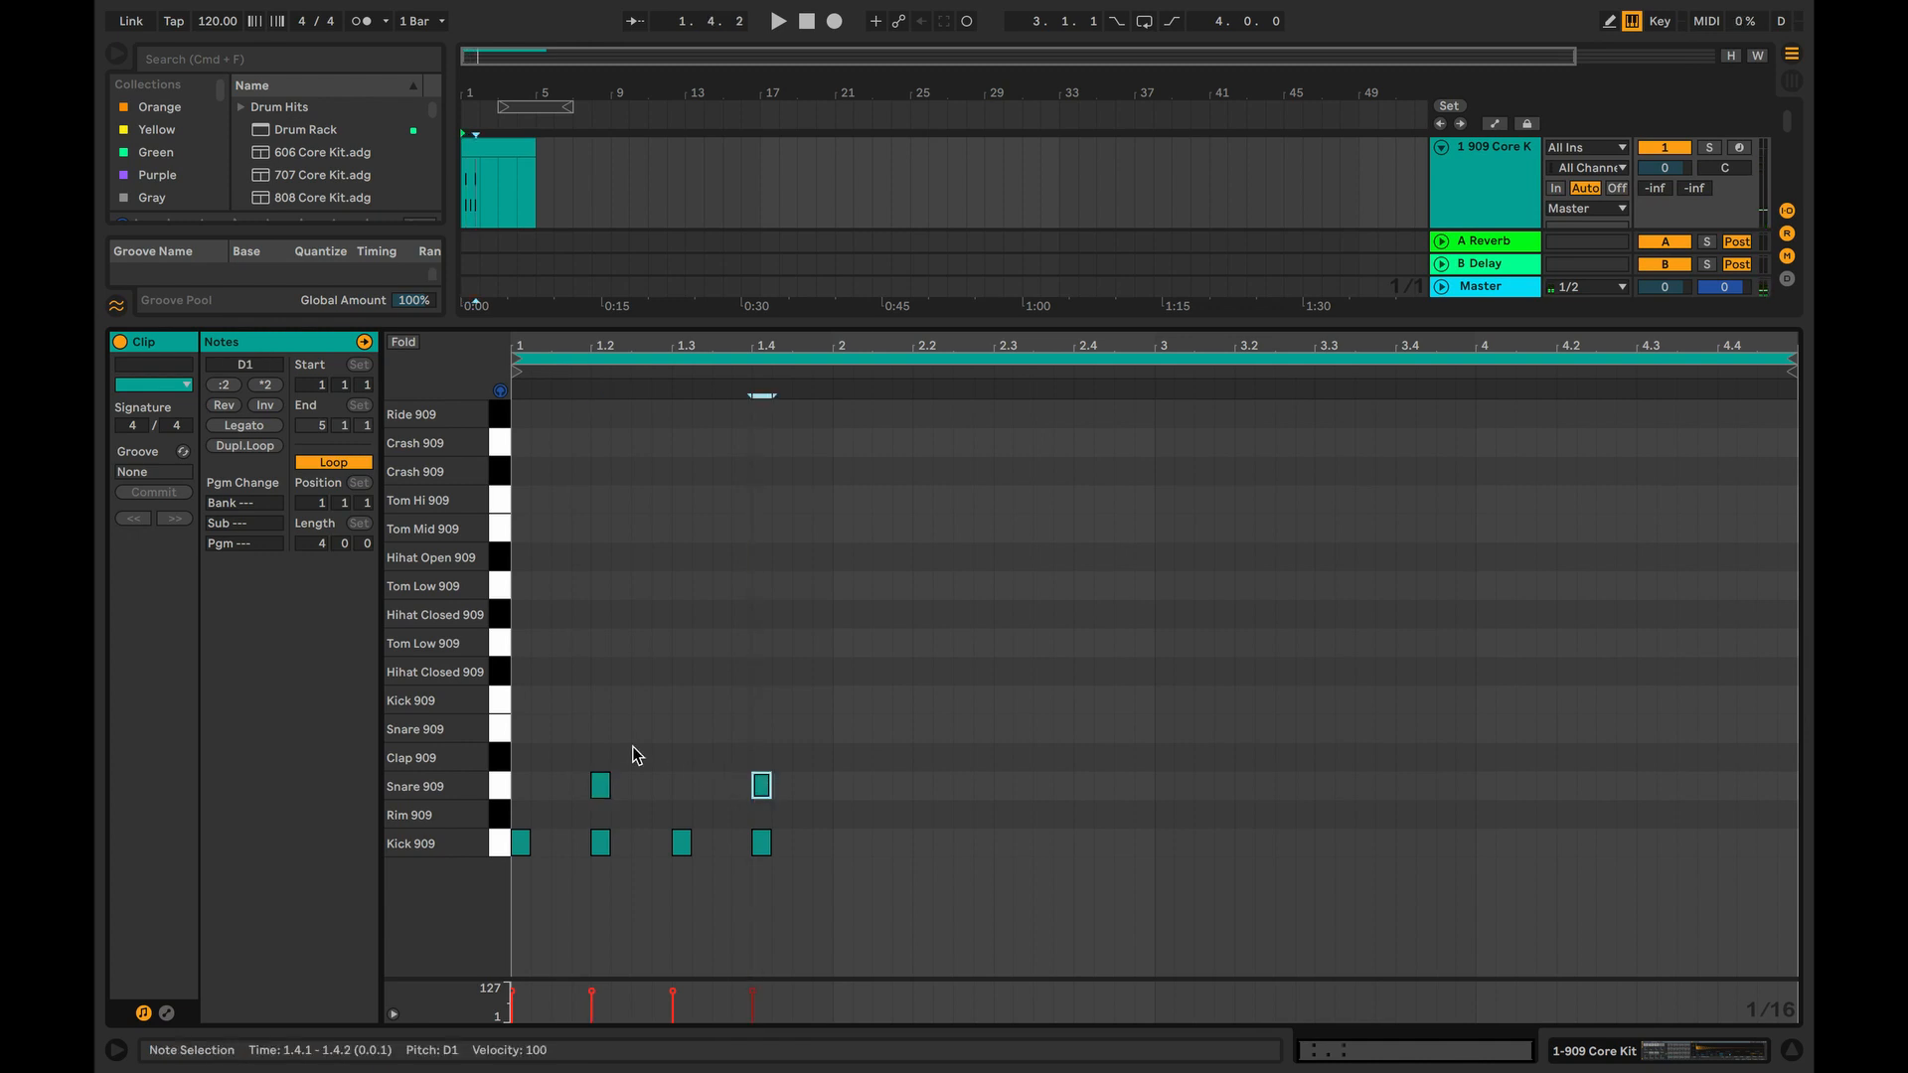
pyautogui.click(560, 668)
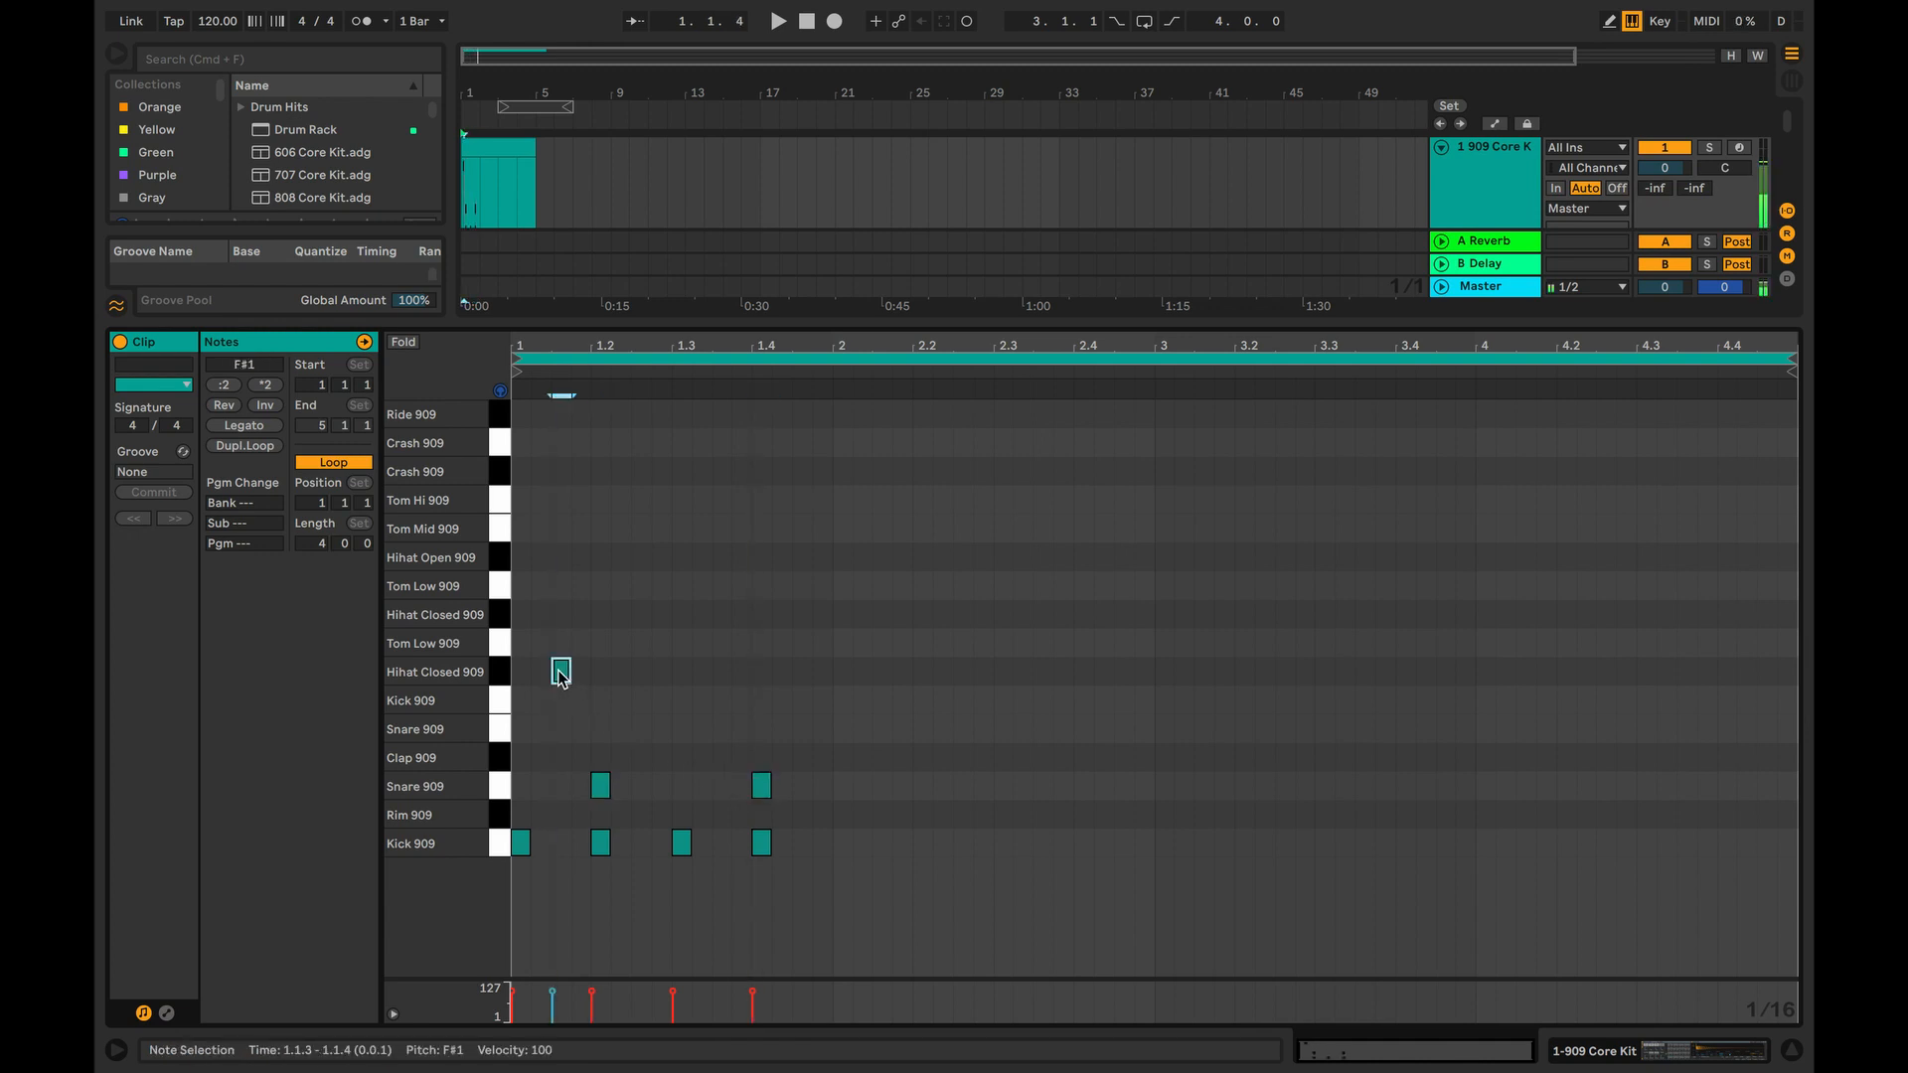